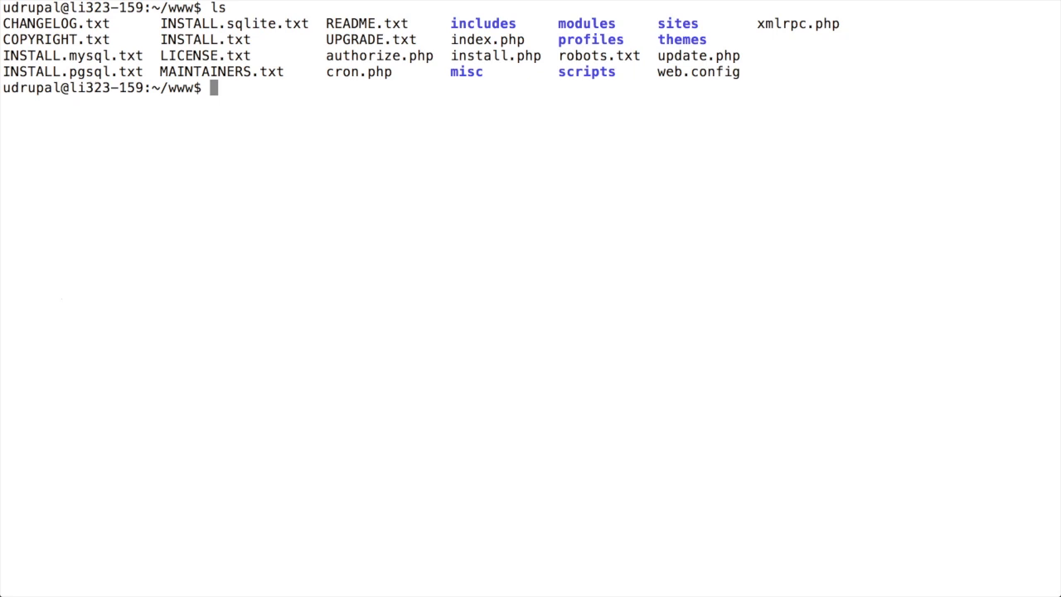
type("pwd")
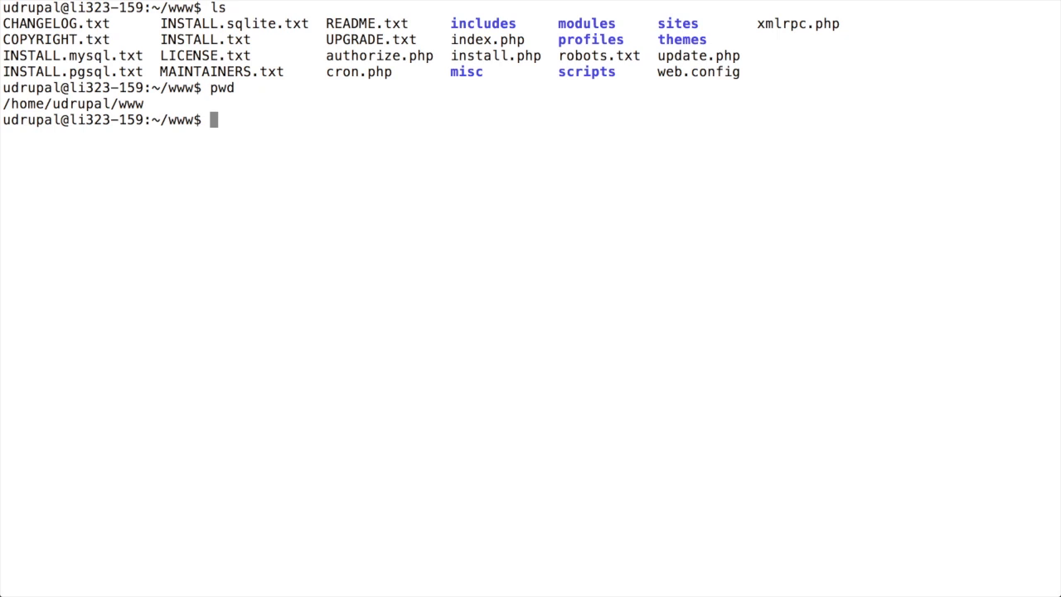
Move into /etc/apache2/ to create the udrupal site file under sites-available.
type("cd /etc/apache2/")
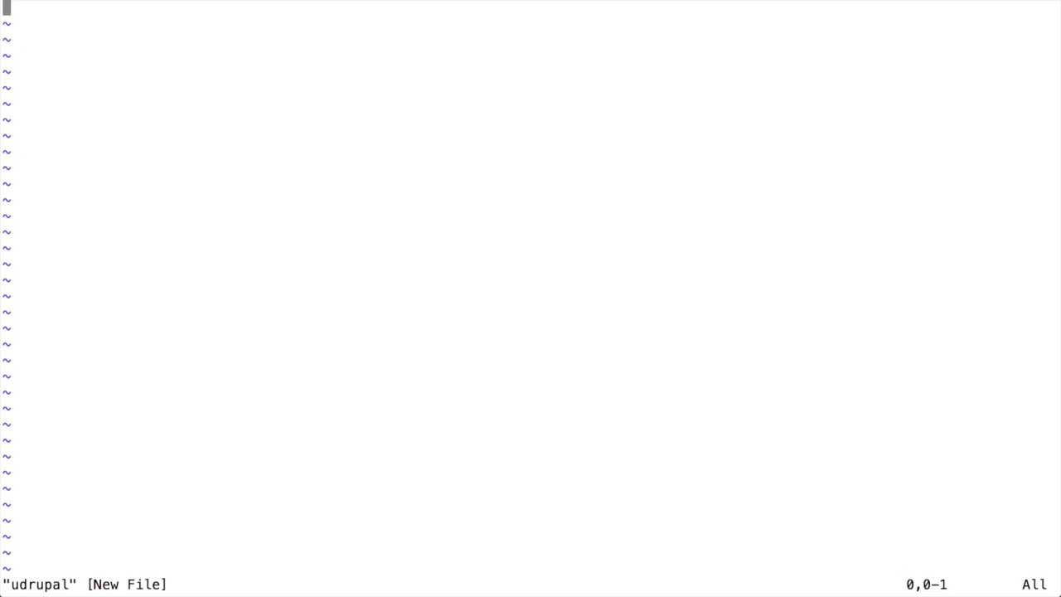
key("i")
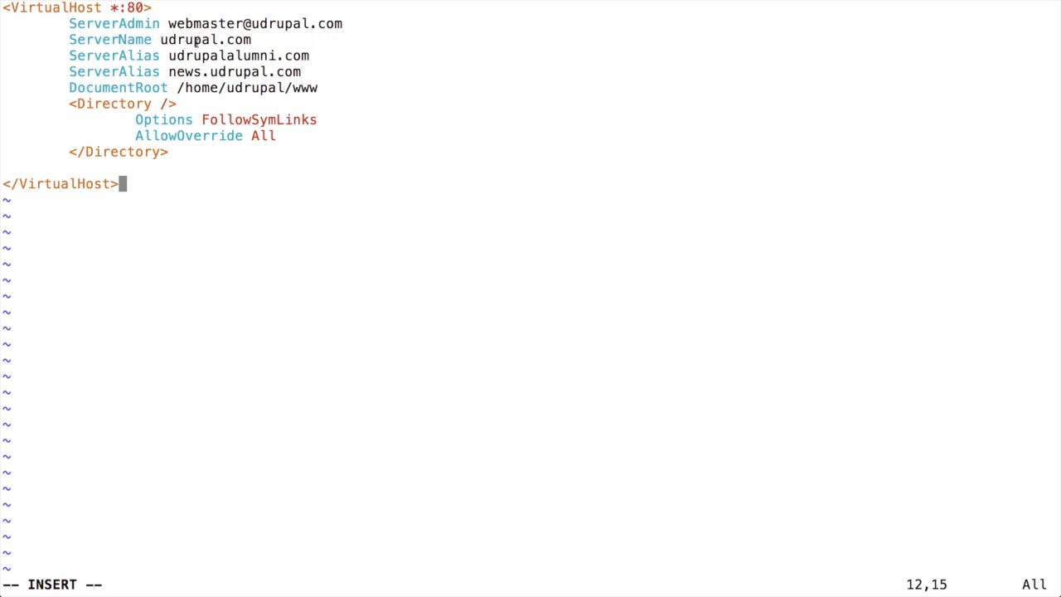
mouse_move(167, 56)
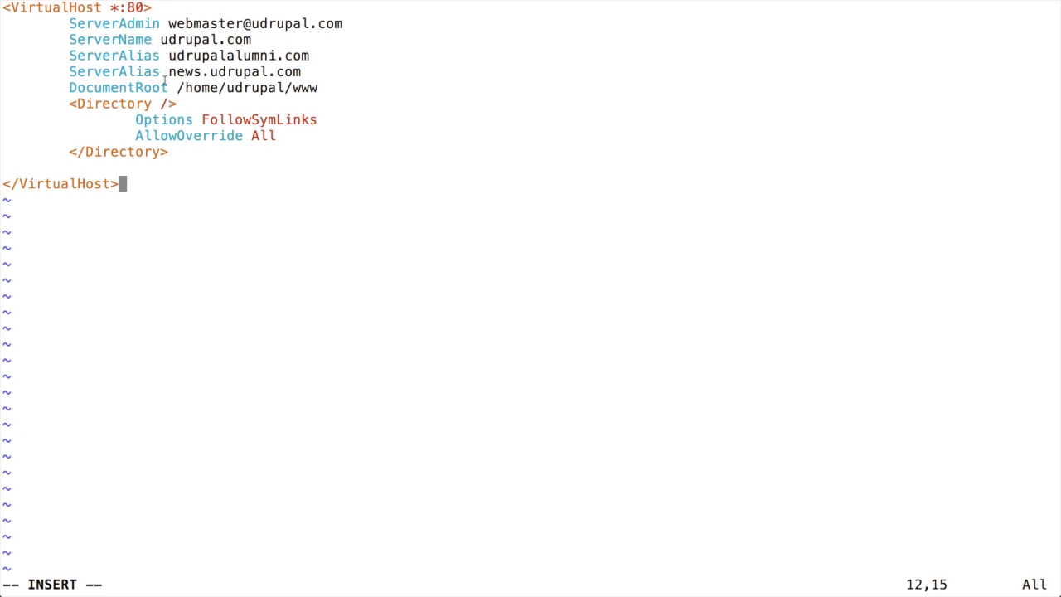
mouse_move(282, 87)
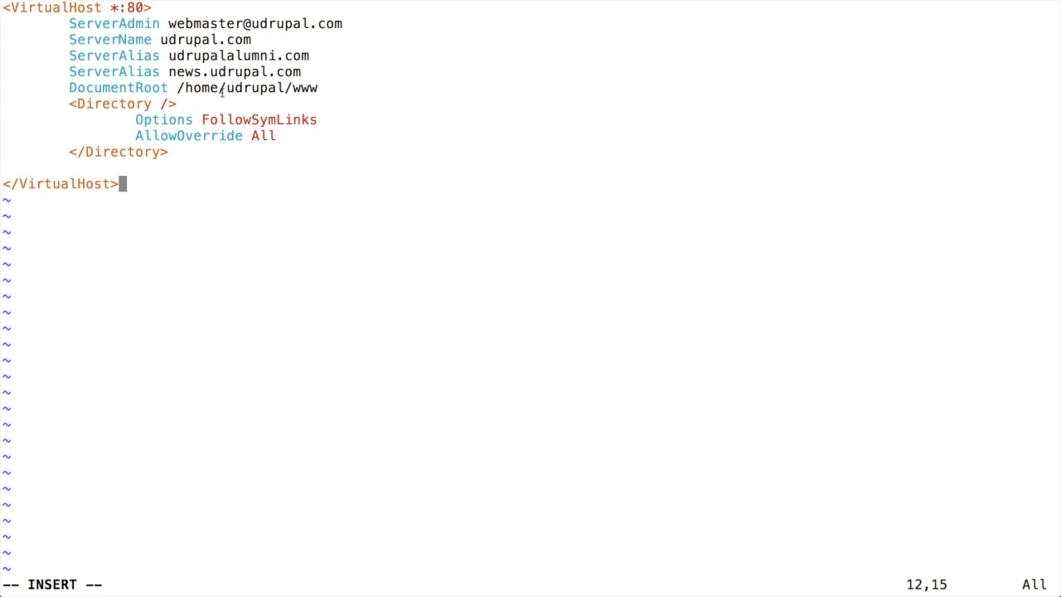
mouse_move(265, 296)
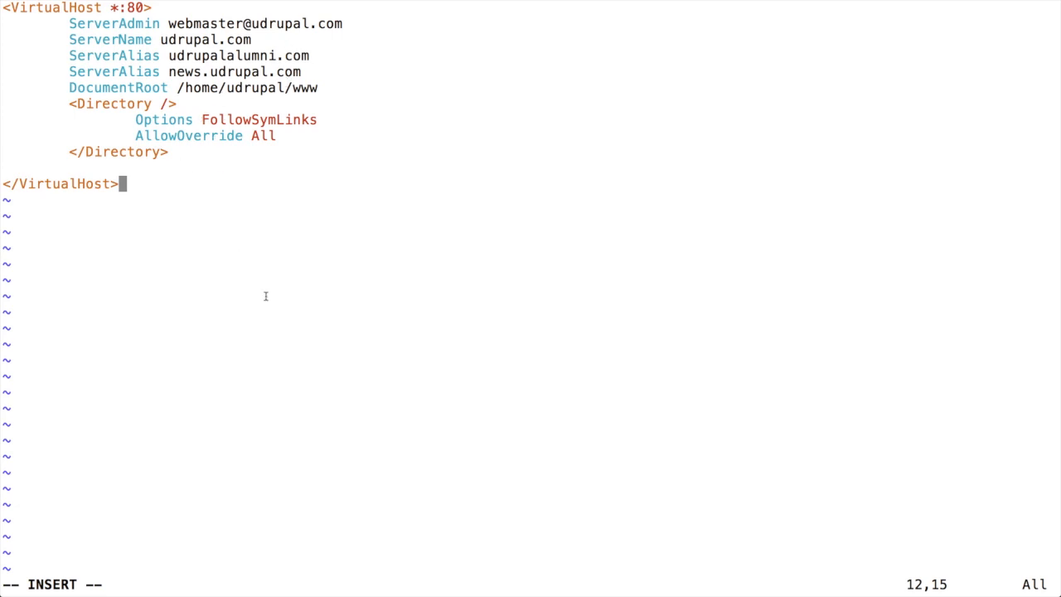
mouse_move(306, 307)
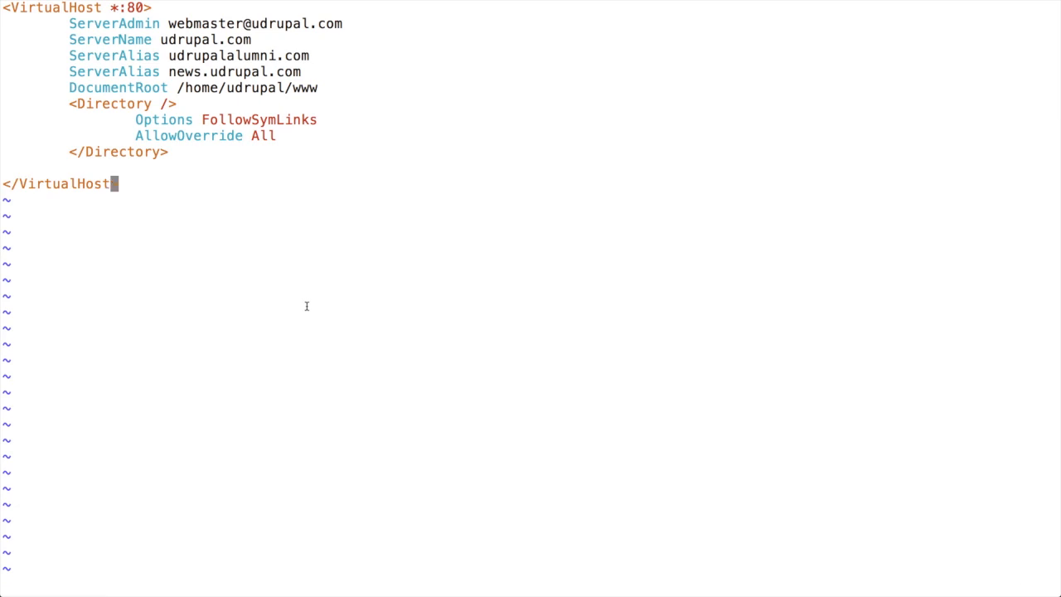
Save the udrupal file with :wq!, enable it via a2ensite, and select the reload command.
type(":wq!")
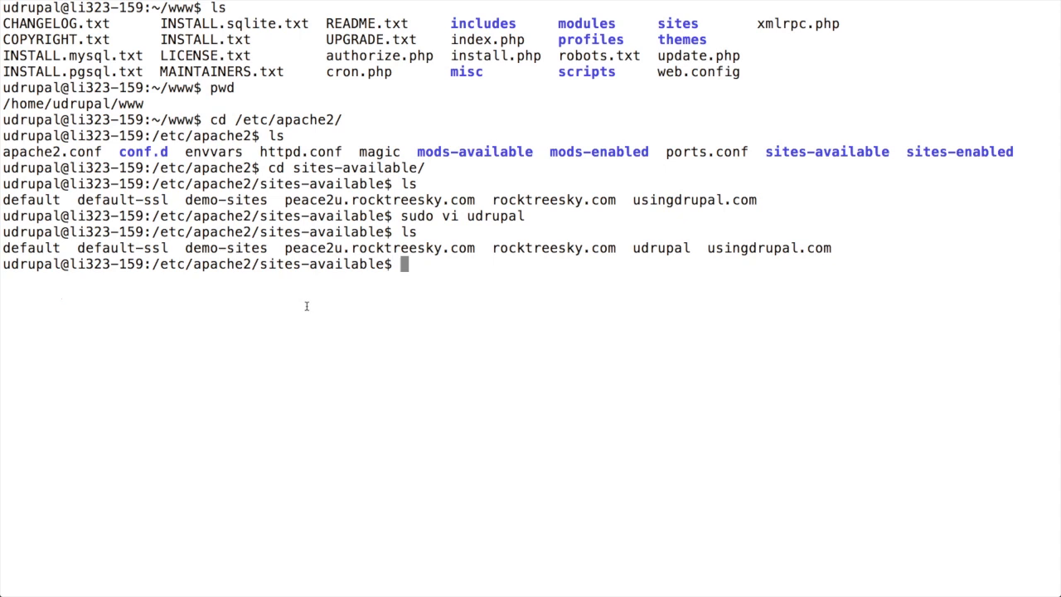
type("sudo a2ensite udrupal")
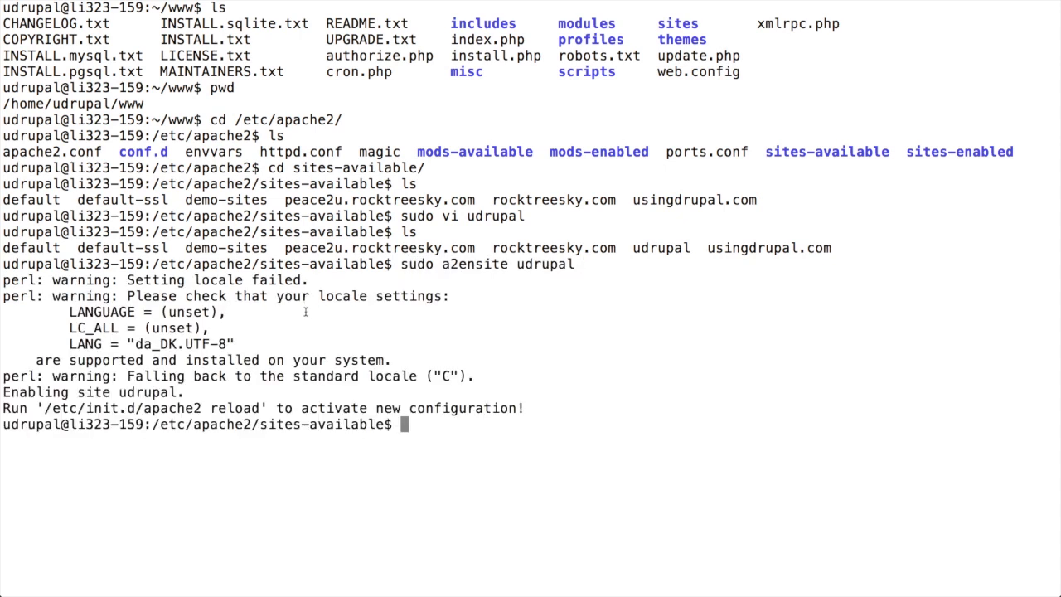
mouse_move(177, 326)
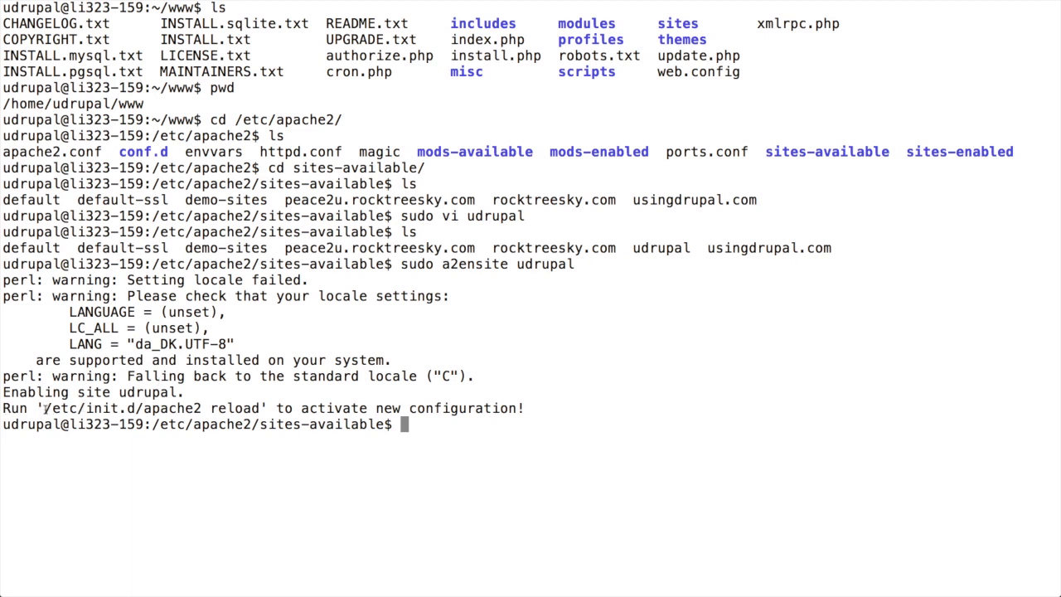
left_click_drag(43, 408, 257, 408)
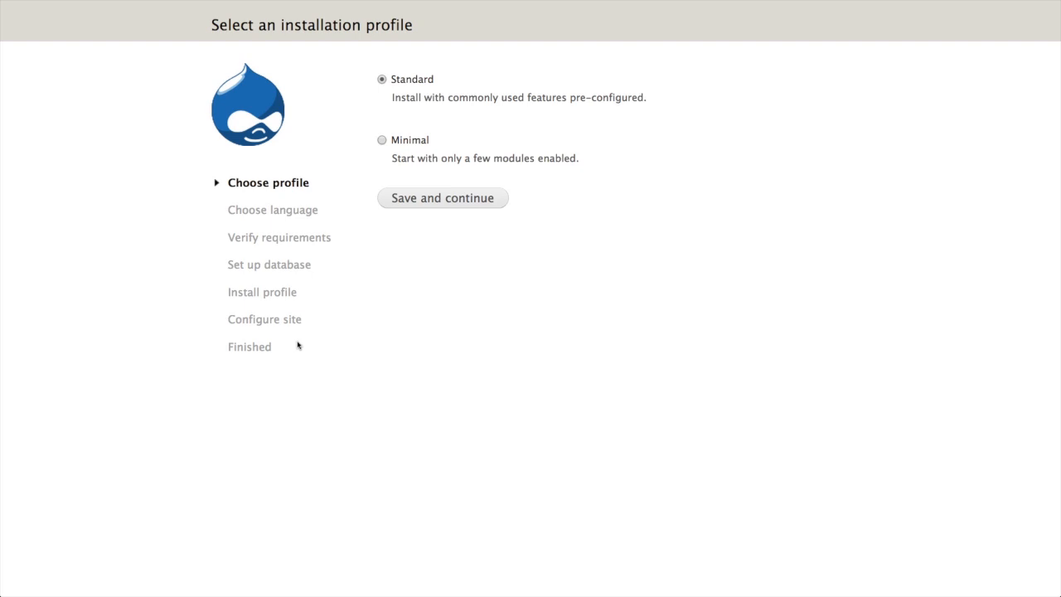
mouse_move(455, 208)
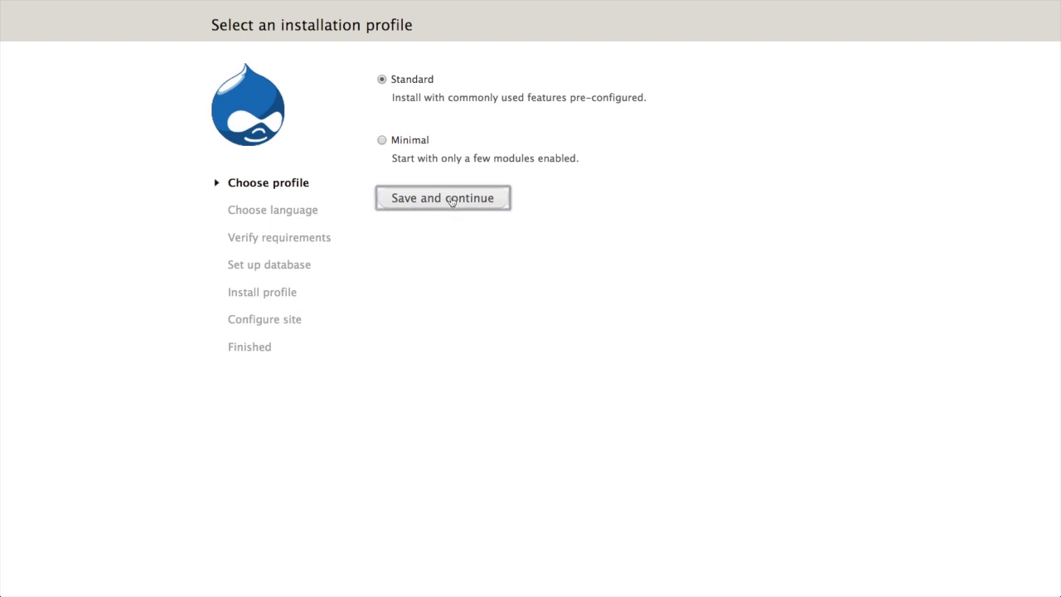
Install Drupal with the Standard profile and visit the new University of Drupal site.
left_click(442, 197)
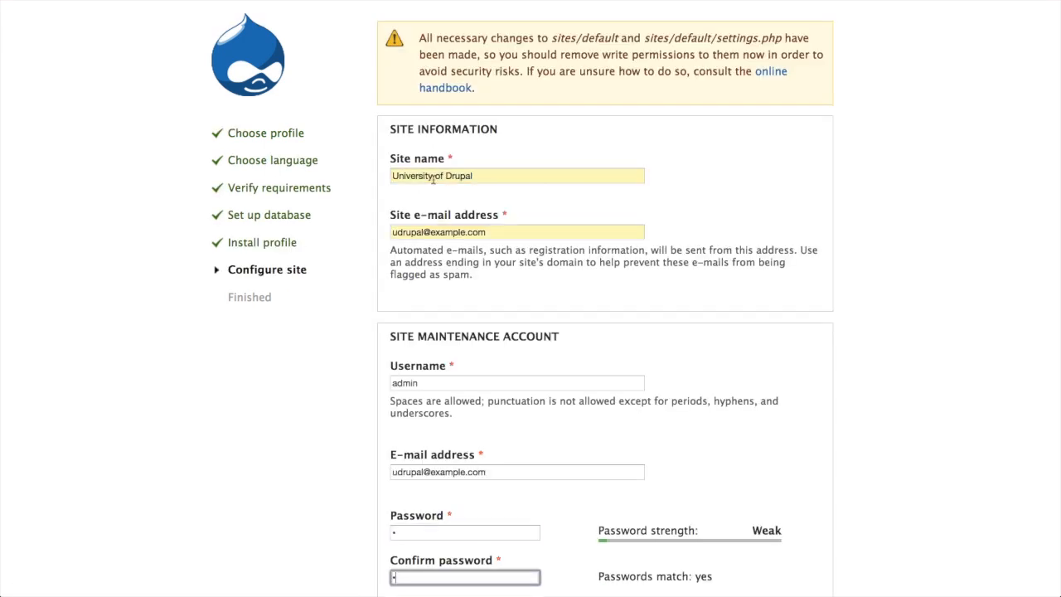
scroll("down", 3)
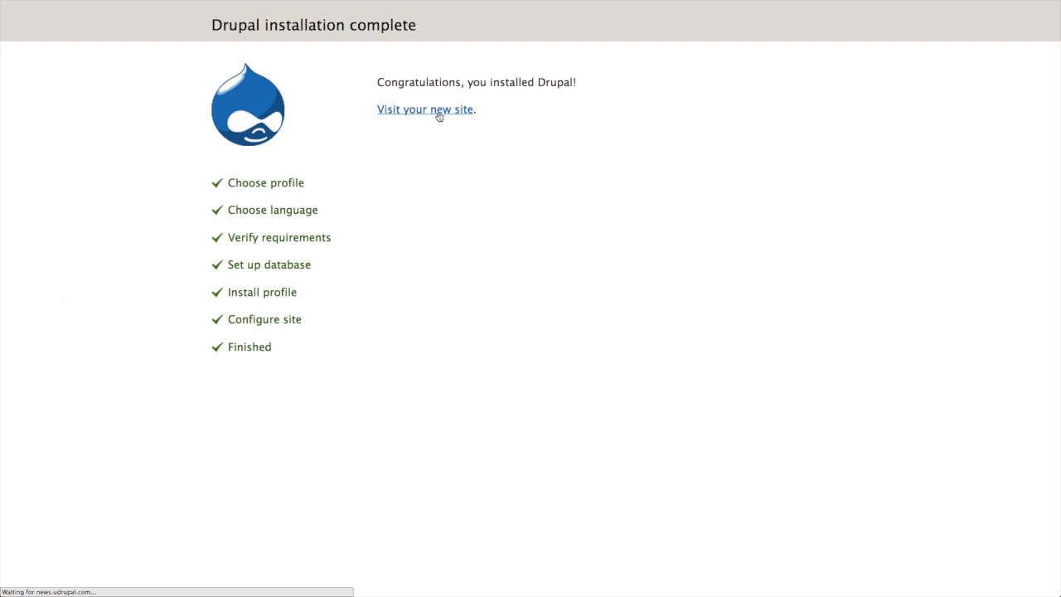
left_click(426, 108)
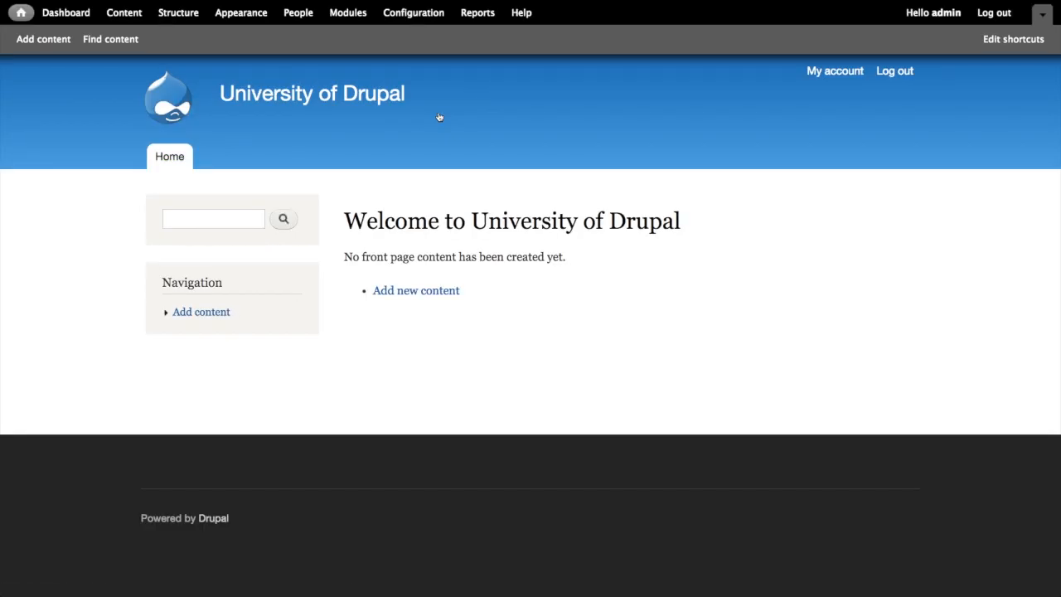